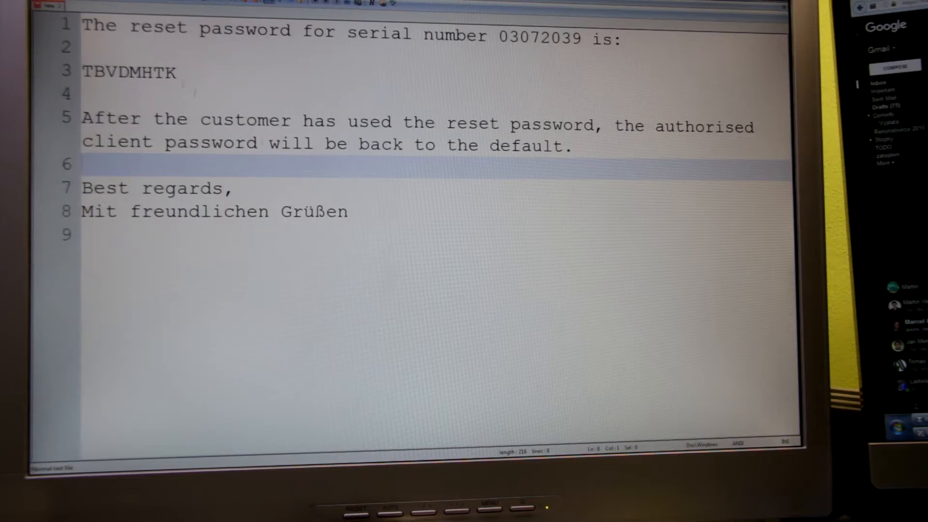
double_click(128, 73)
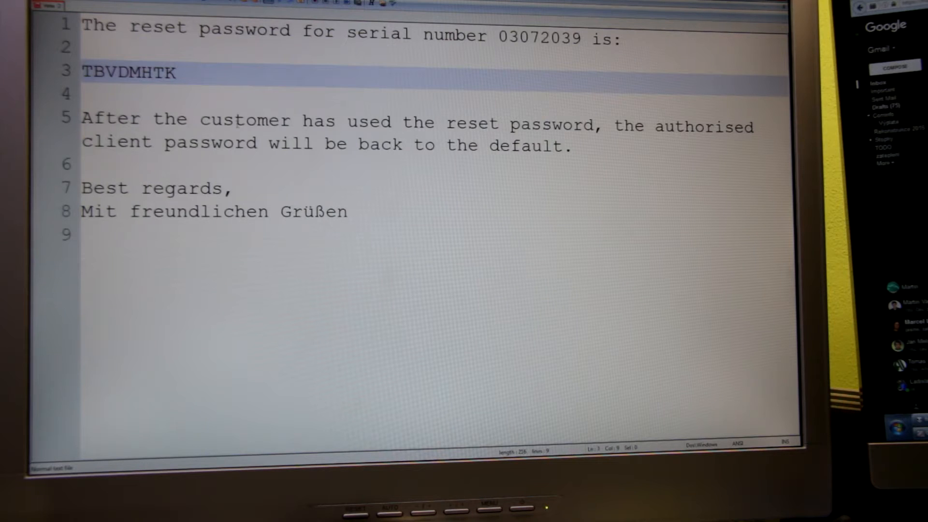
double_click(128, 73)
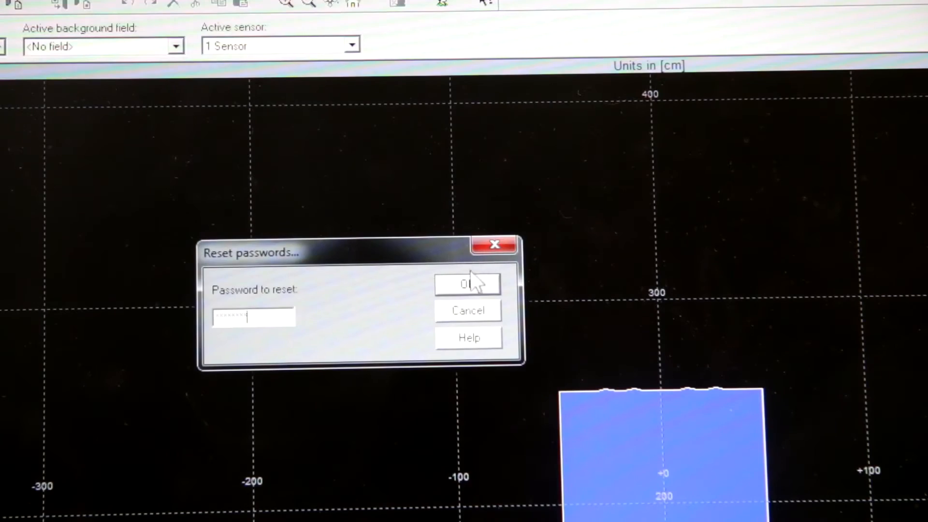
Submit the reset password and acknowledge the 'Passwords set to defaults' message.
click(467, 284)
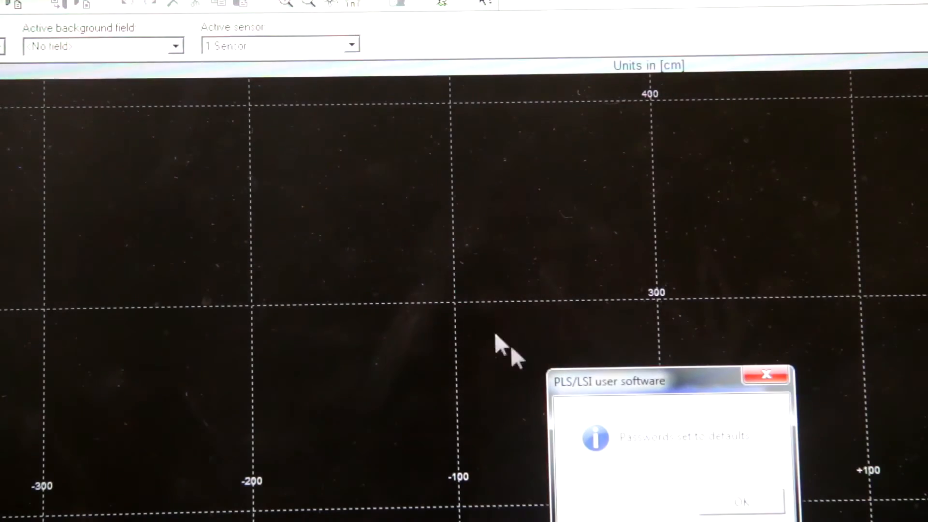
drag(669, 381, 384, 201)
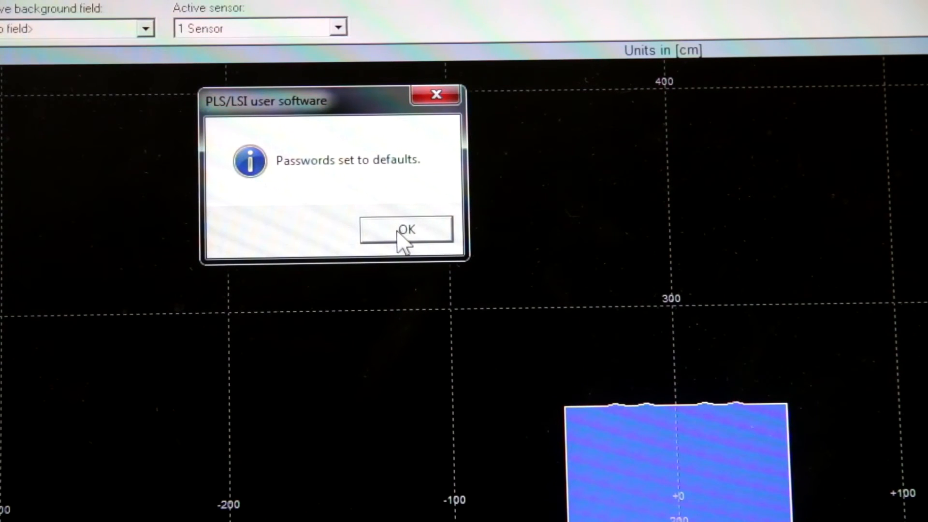
click(405, 230)
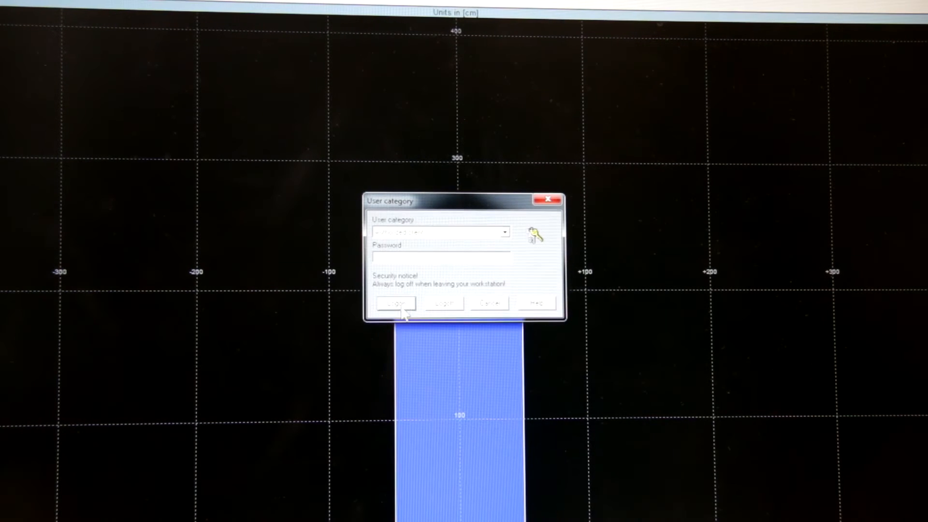
Log on as Authorized client with the default password.
click(395, 302)
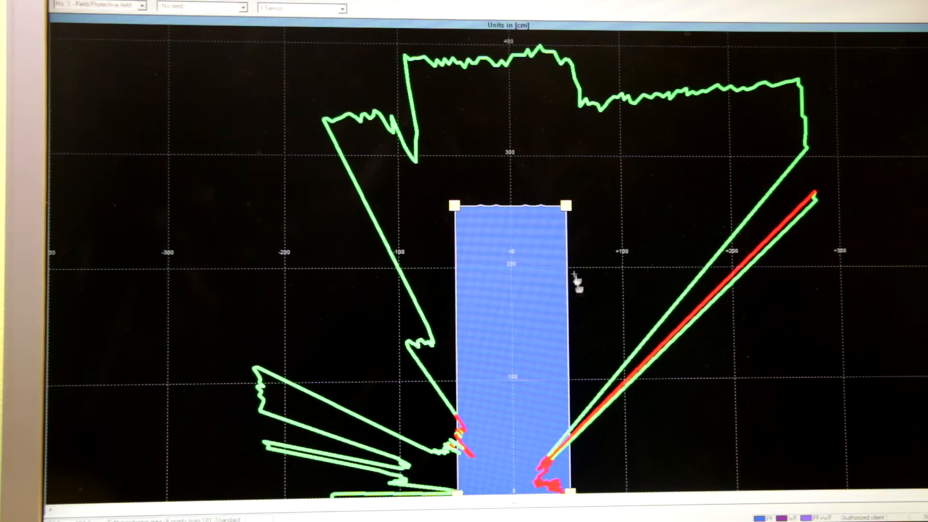
mouse_move(568, 212)
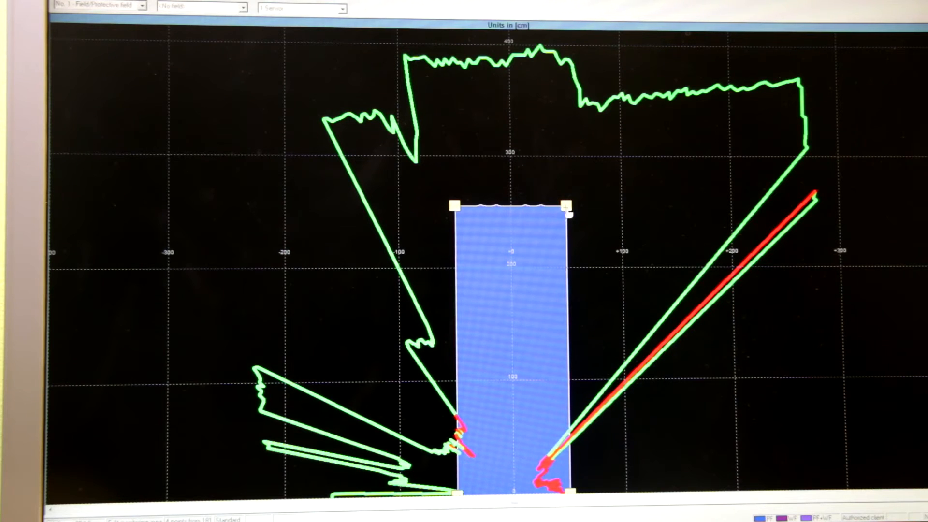
Drag the field's top-right corner onto the top-left corner to form a triangle.
drag(562, 213, 573, 255)
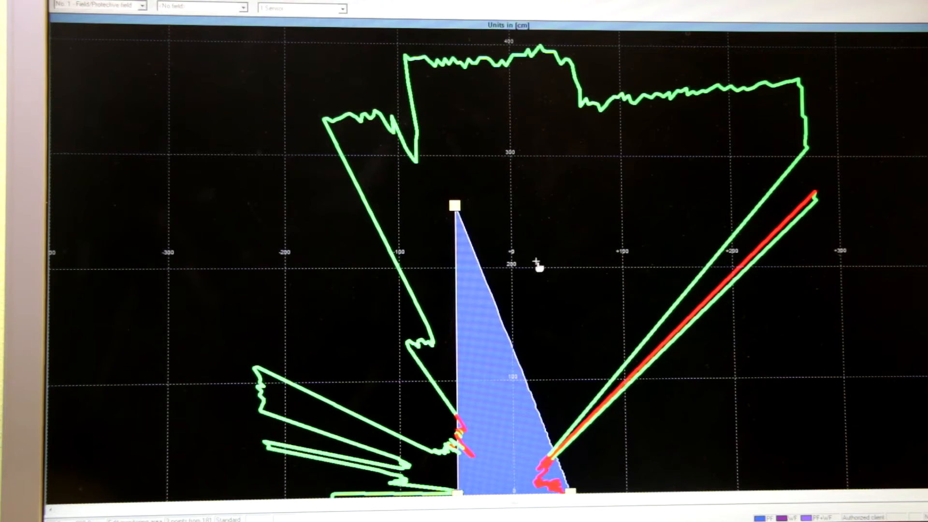
mouse_move(574, 362)
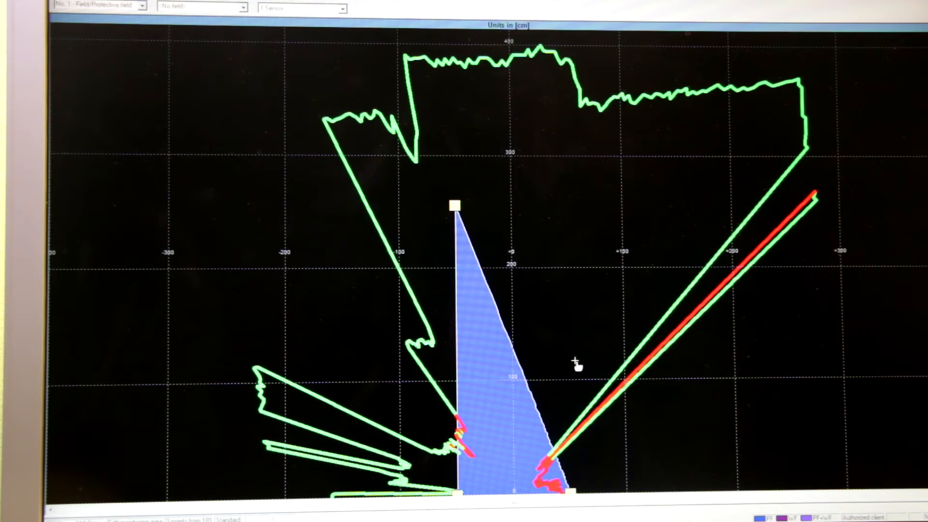